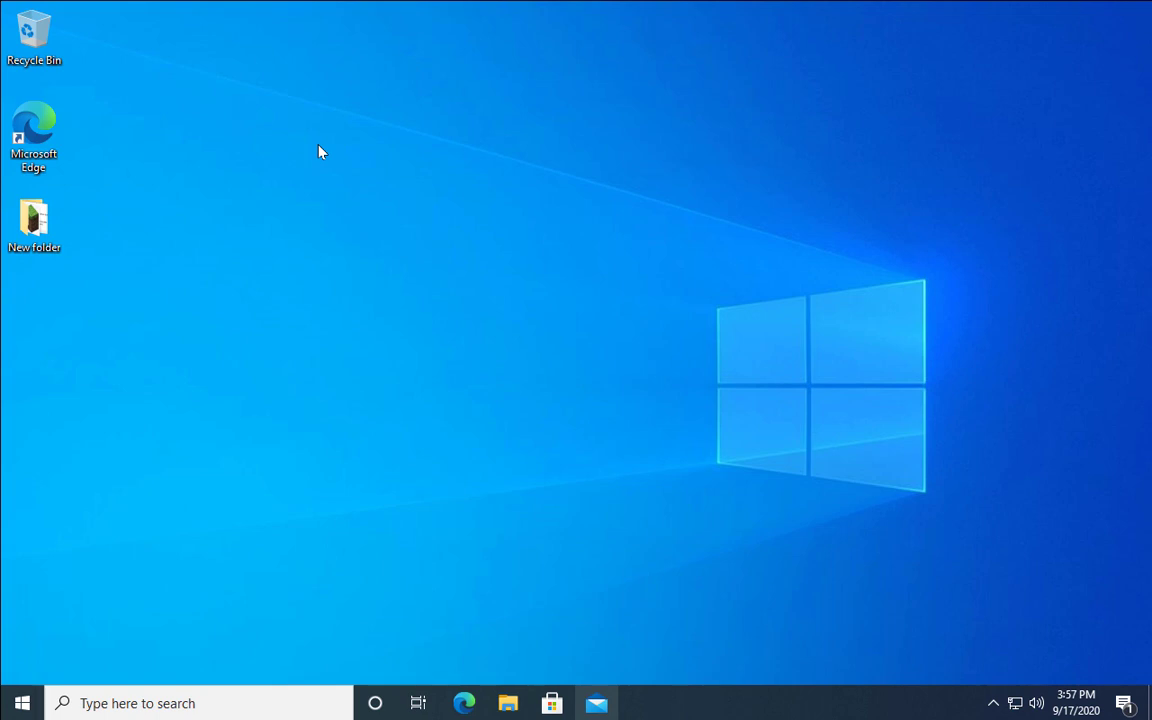
mouse_move(322, 151)
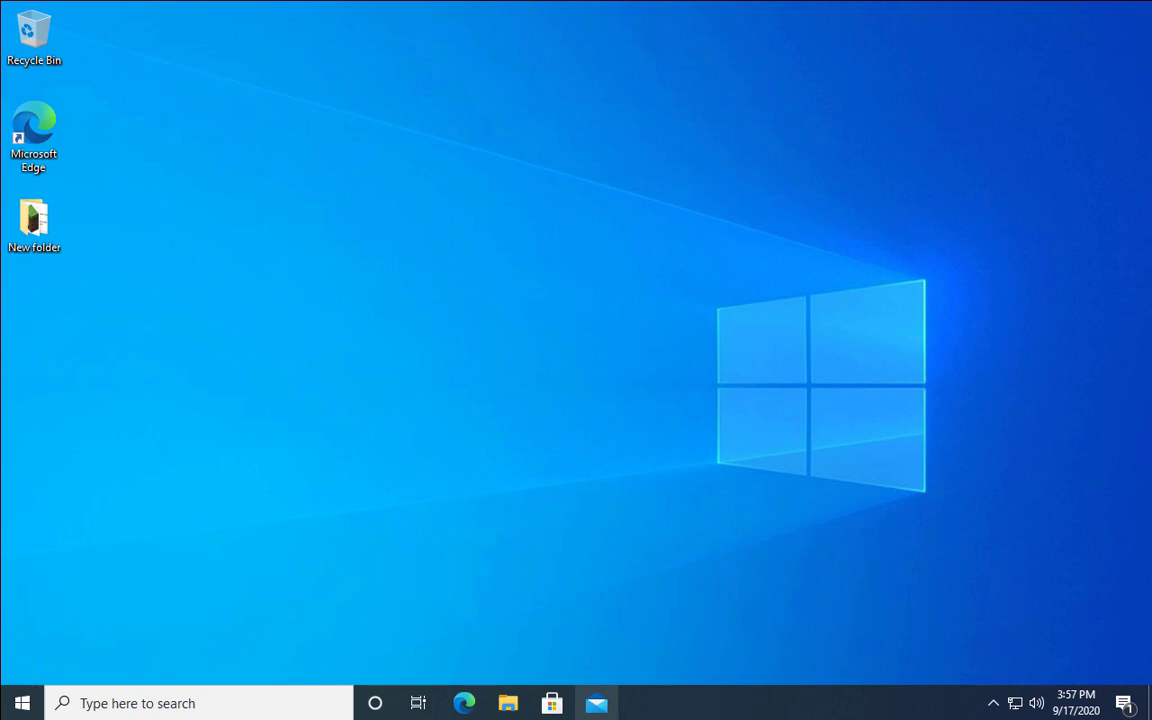
mouse_move(221, 271)
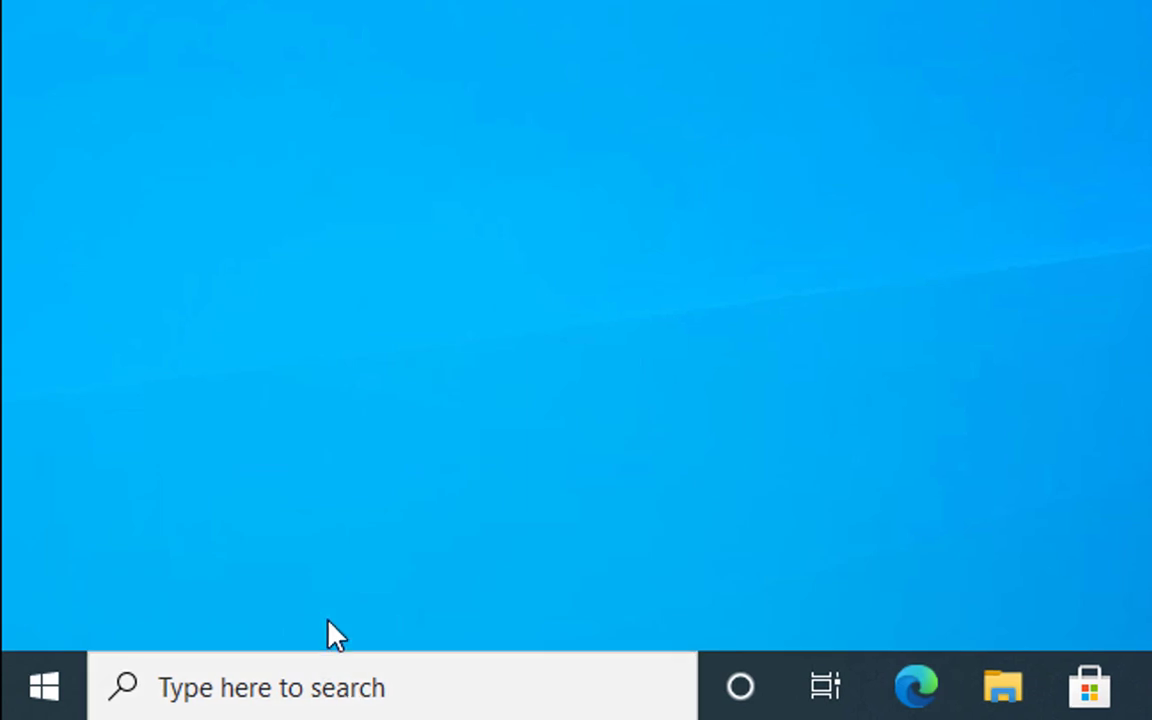
Step: Launch Command Prompt as administrator from a cmd search, approving the UAC prompt
type("cmd")
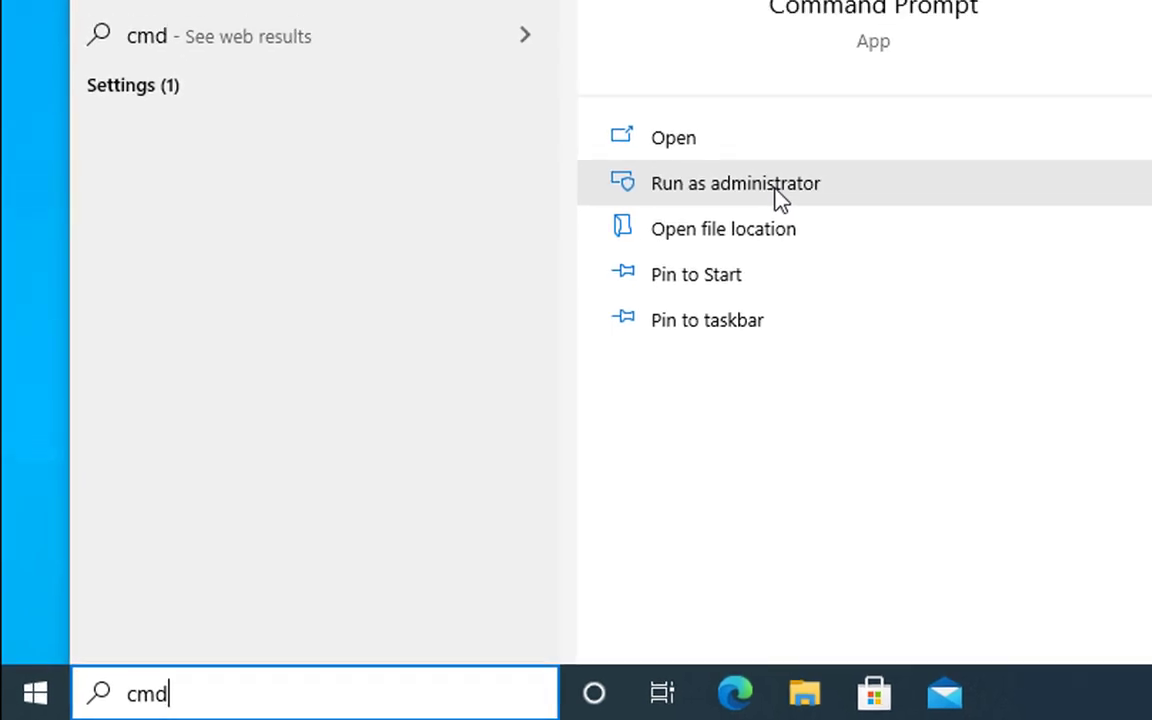
left_click(735, 183)
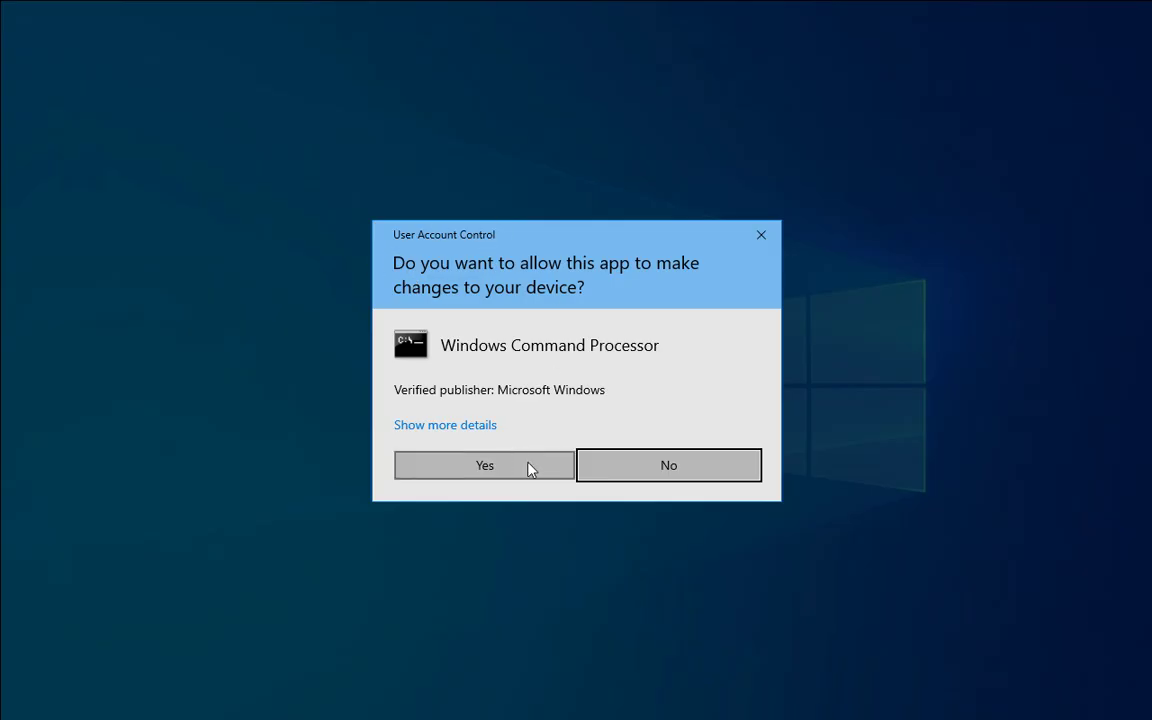
left_click(484, 465)
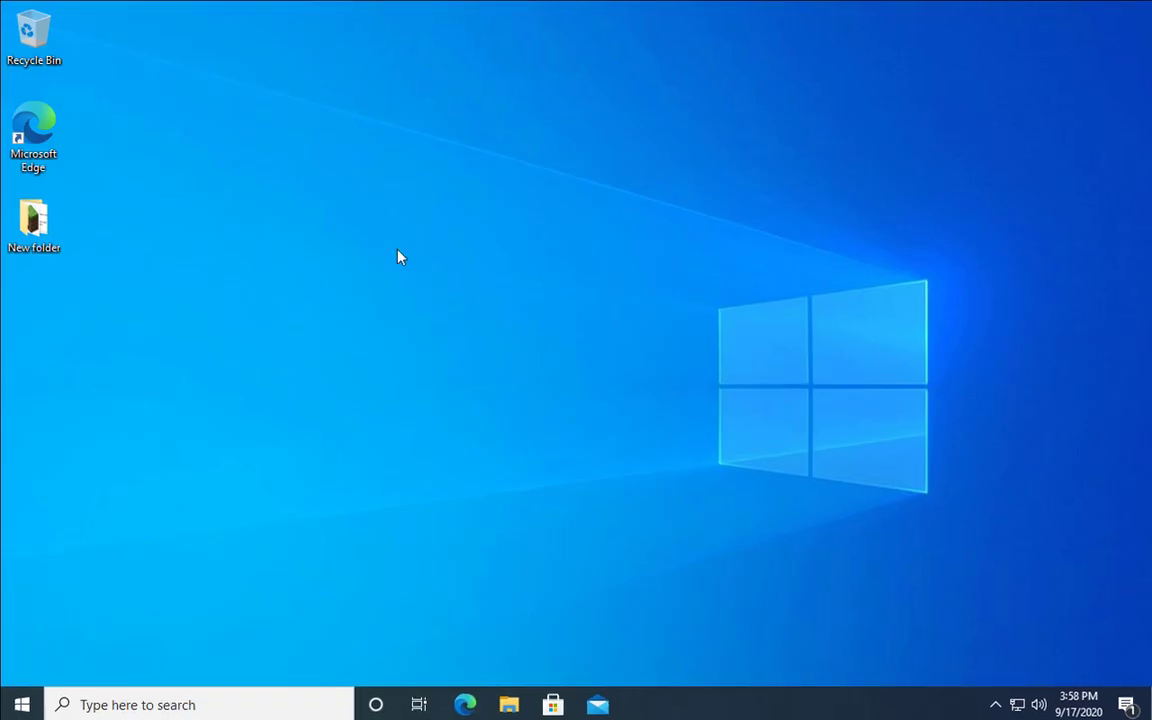
Step: Run chkdsk /f /r and answer Y to schedule it for the next restart
type("chkd")
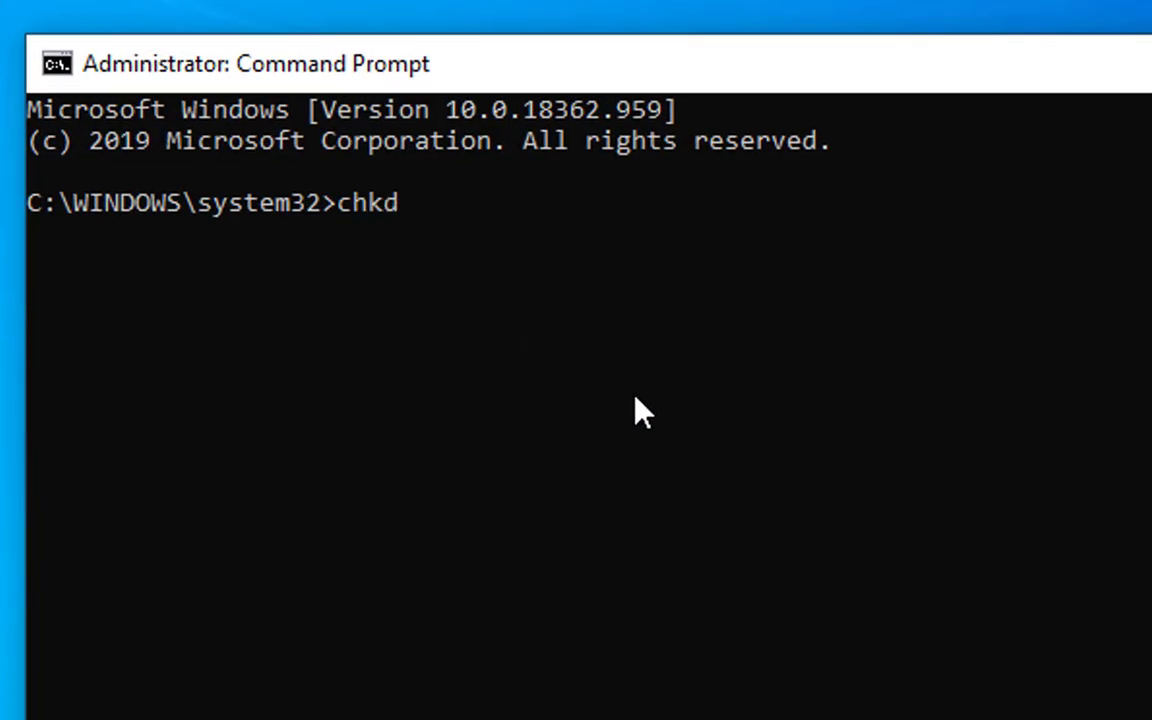
type("sk")
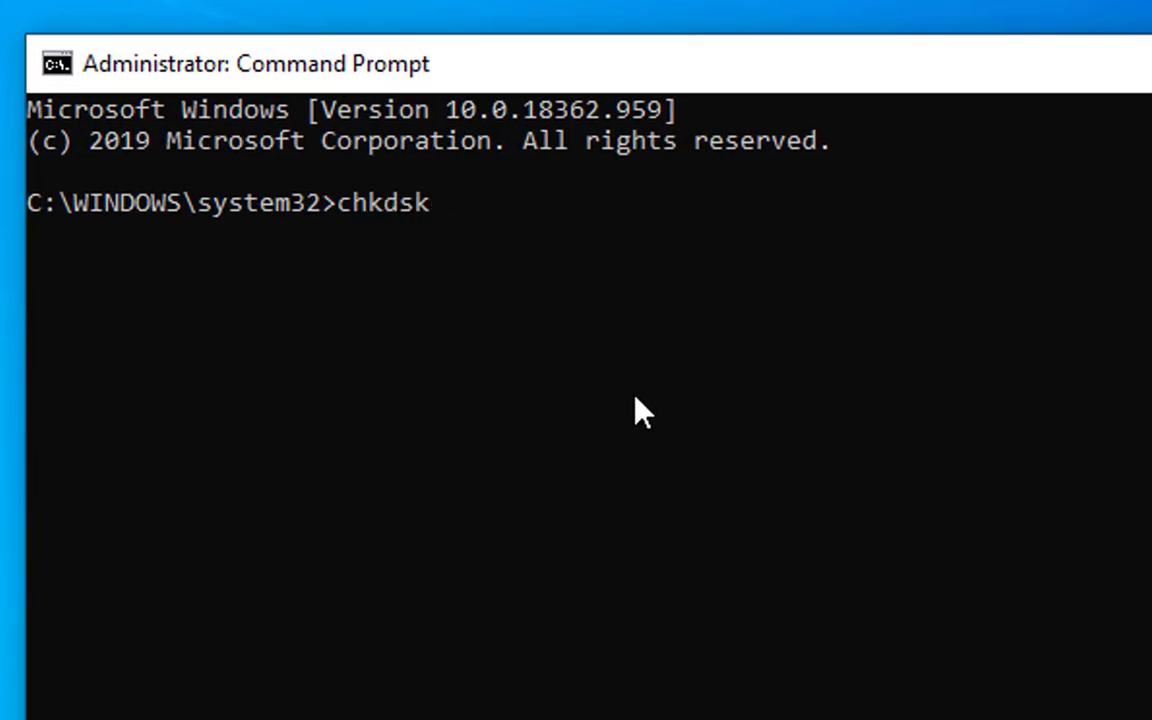
type("/f")
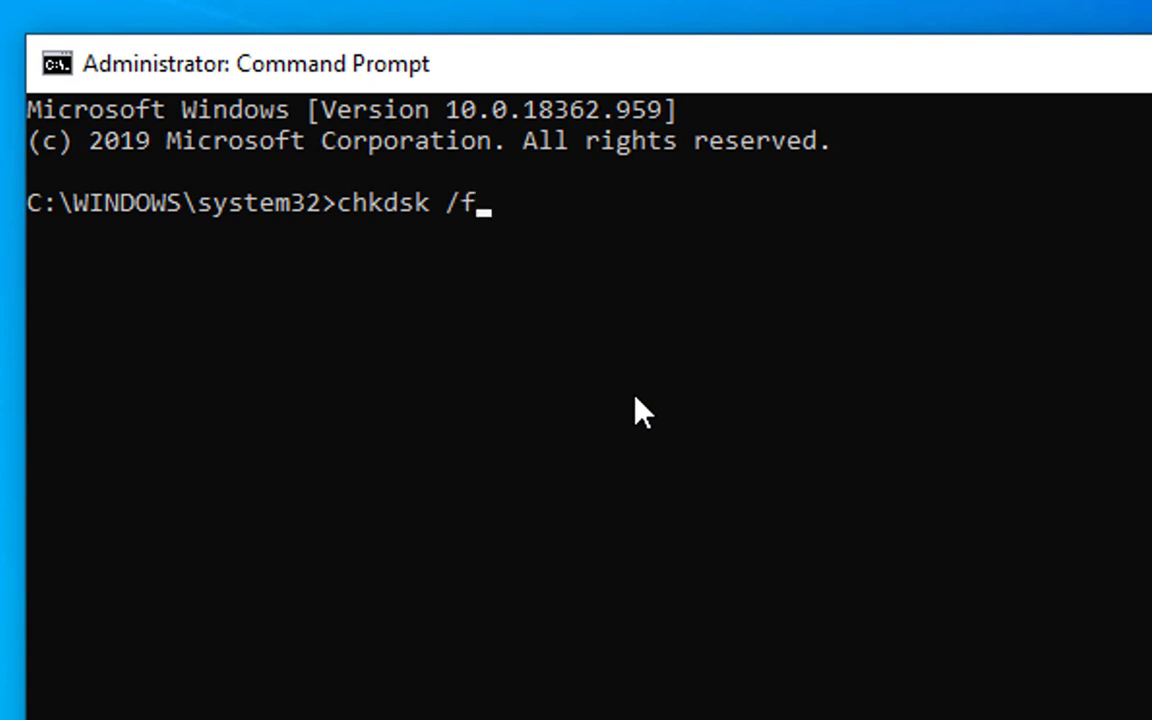
type("/r")
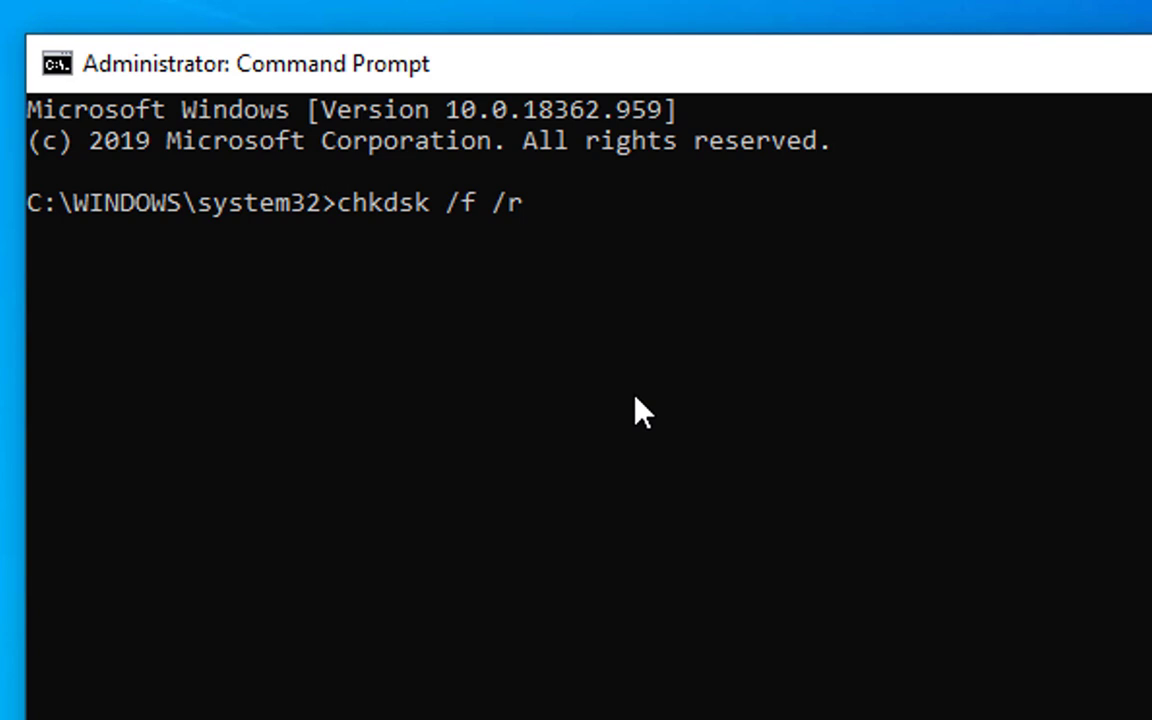
key("Return")
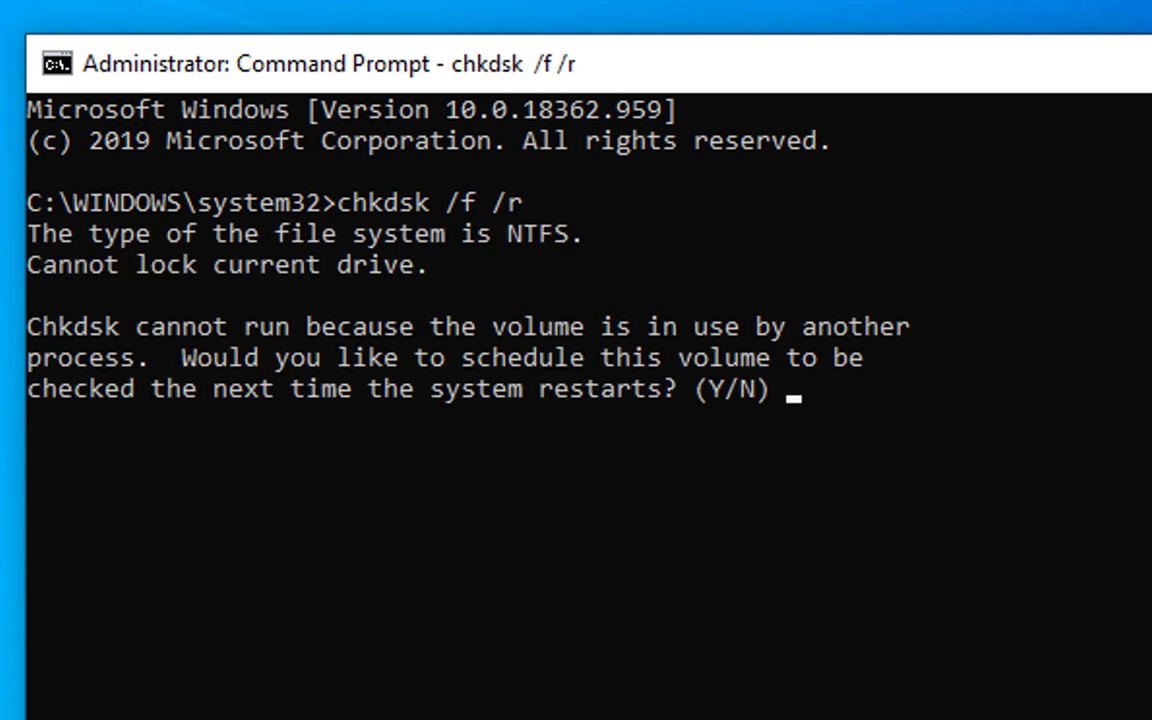
type("y")
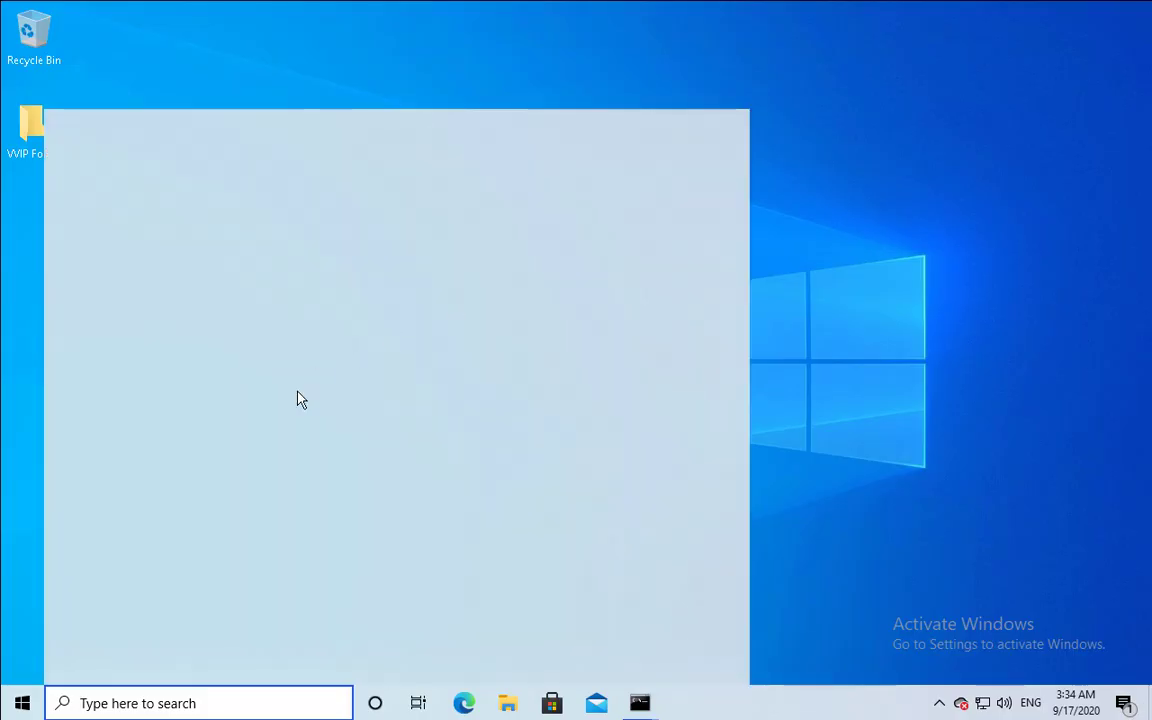
Step: Launch Windows Memory Diagnostic as administrator and choose Restart now and check for problems
type("w")
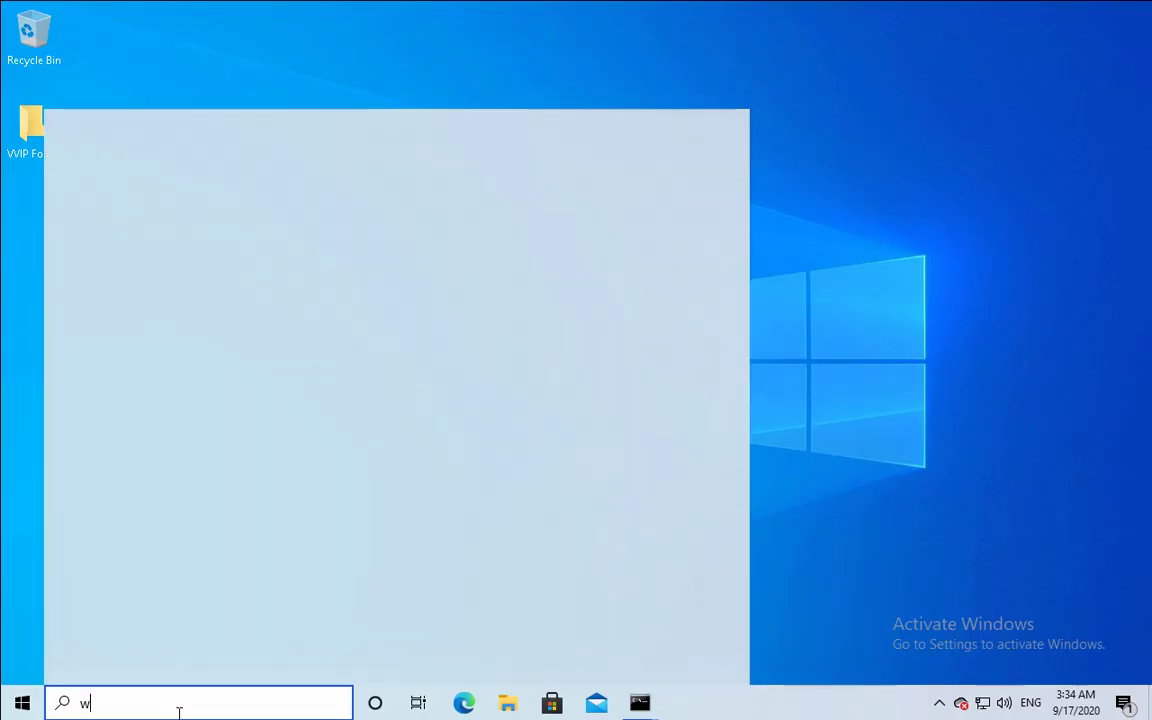
type("indows memory")
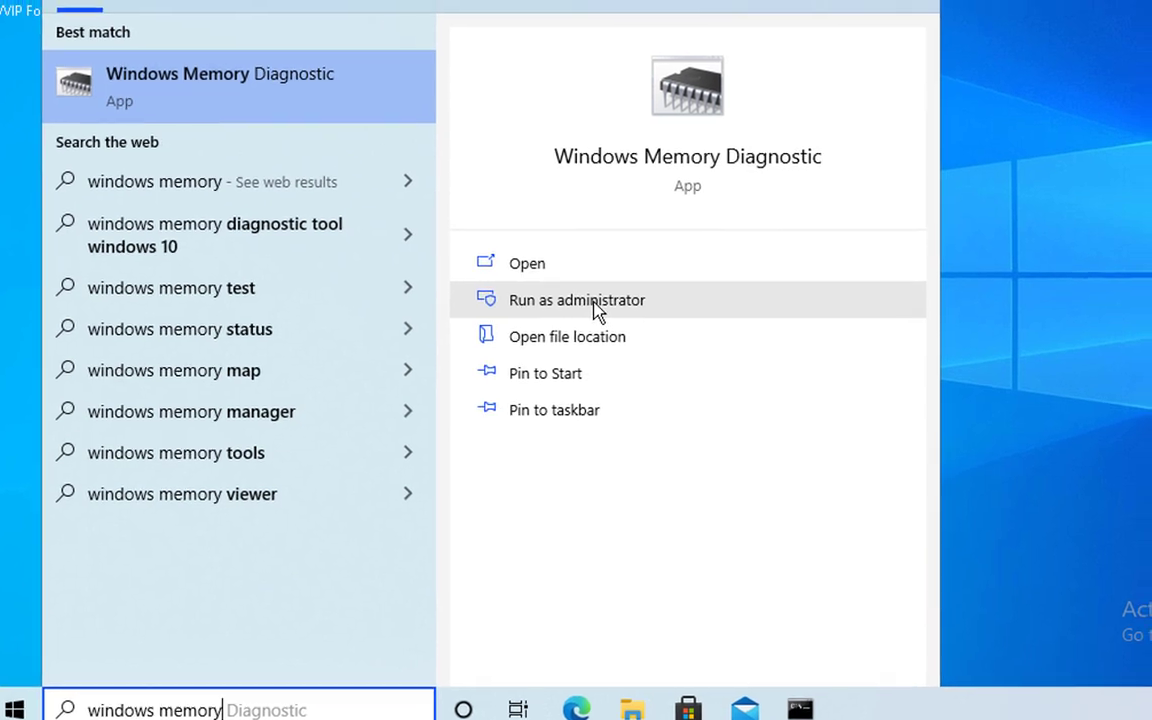
left_click(577, 300)
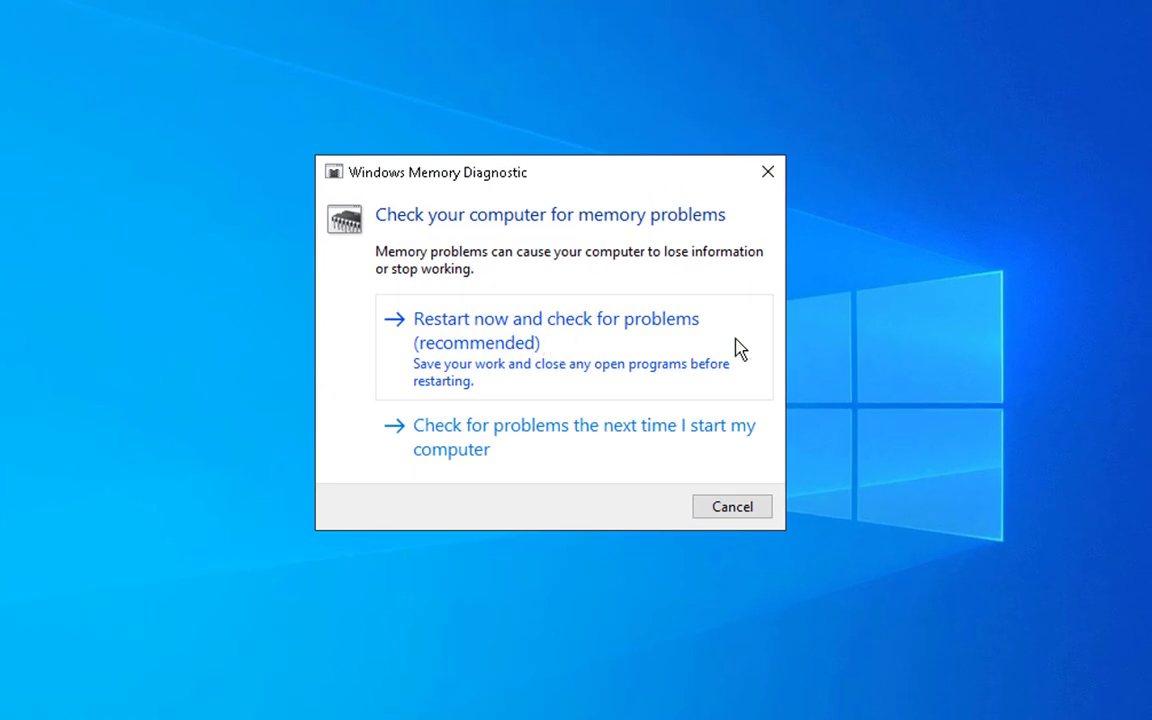
left_click(555, 330)
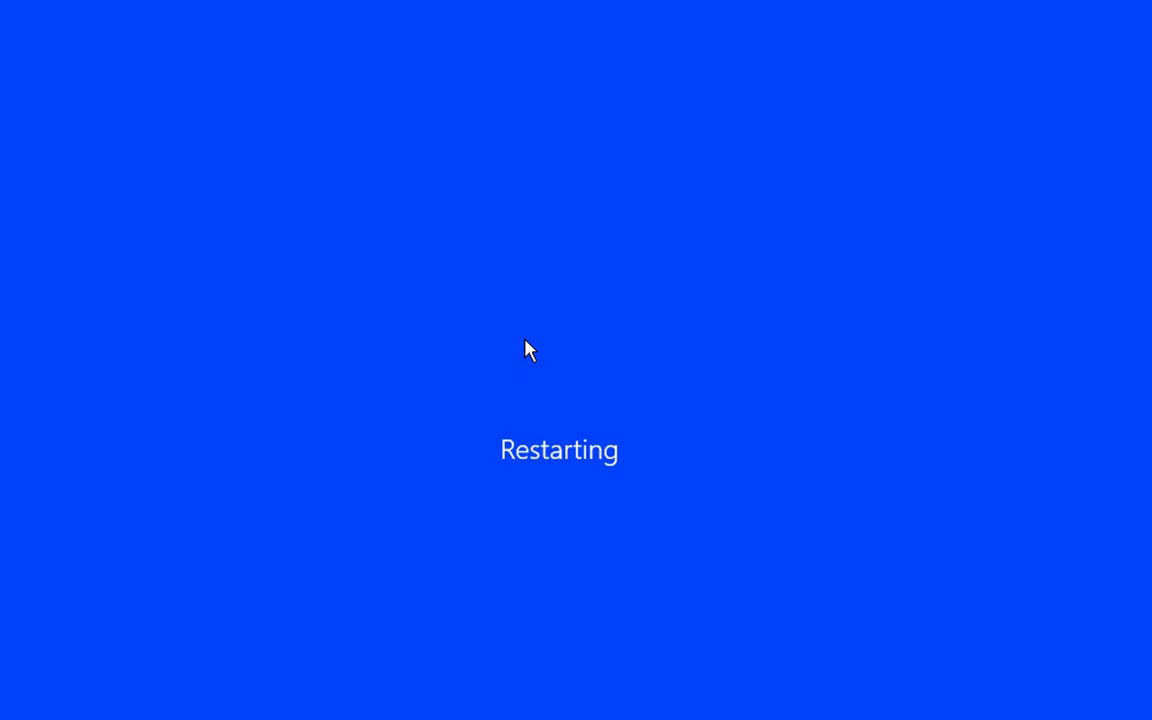
mouse_move(506, 340)
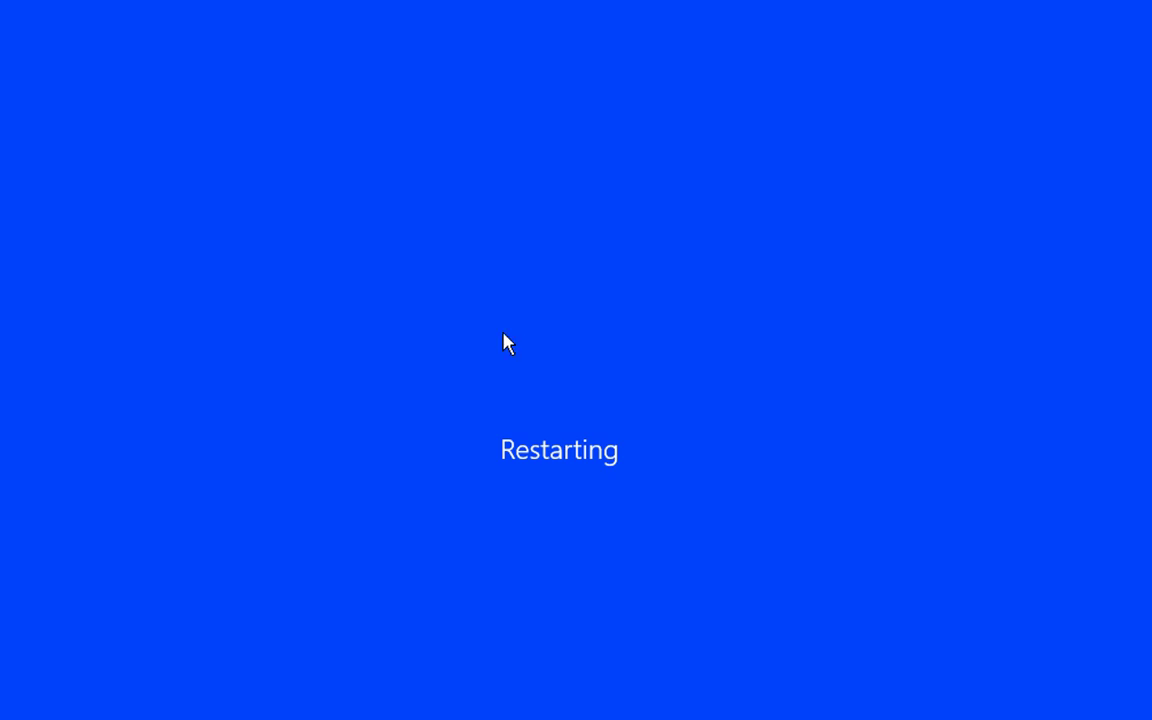
mouse_move(447, 352)
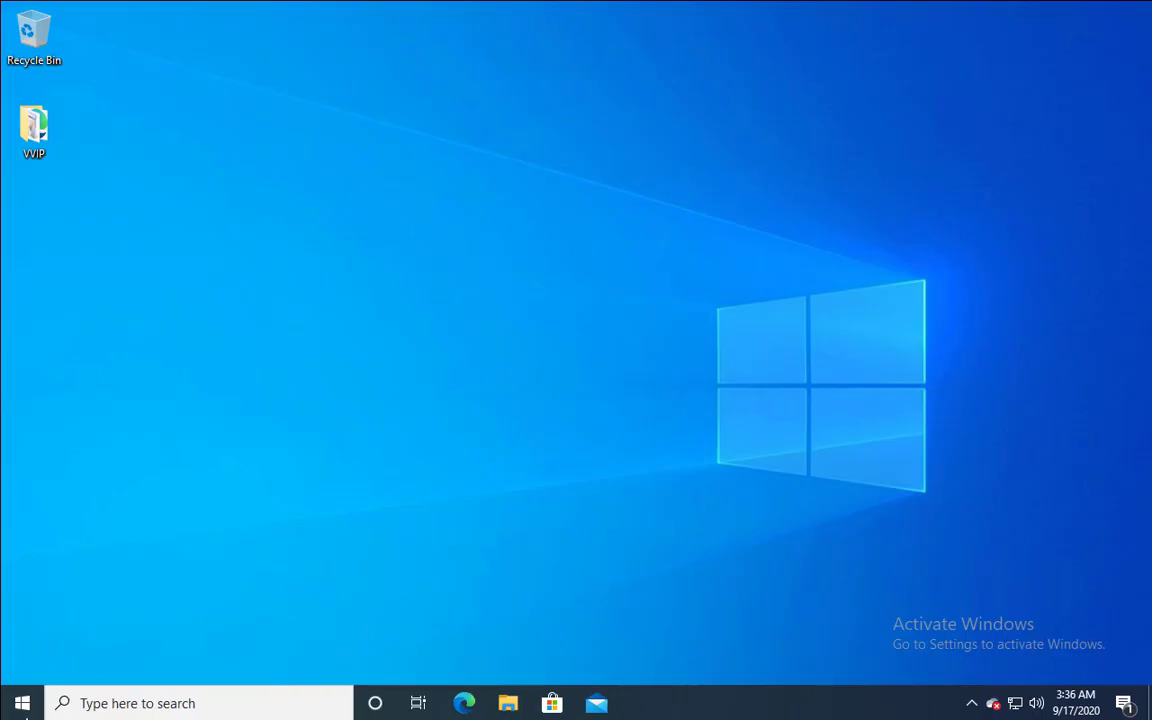
Step: Open Device Manager, expand Display adapters, and open the VMware SVGA 3D context menu
right_click(22, 703)
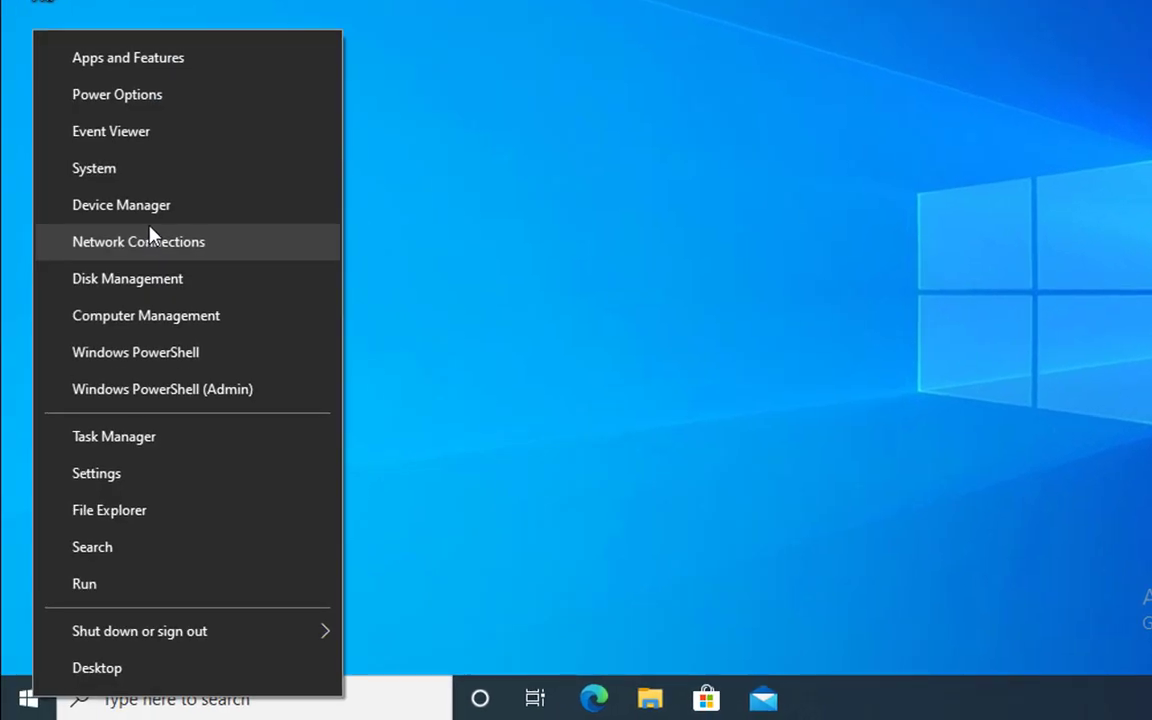
left_click(121, 204)
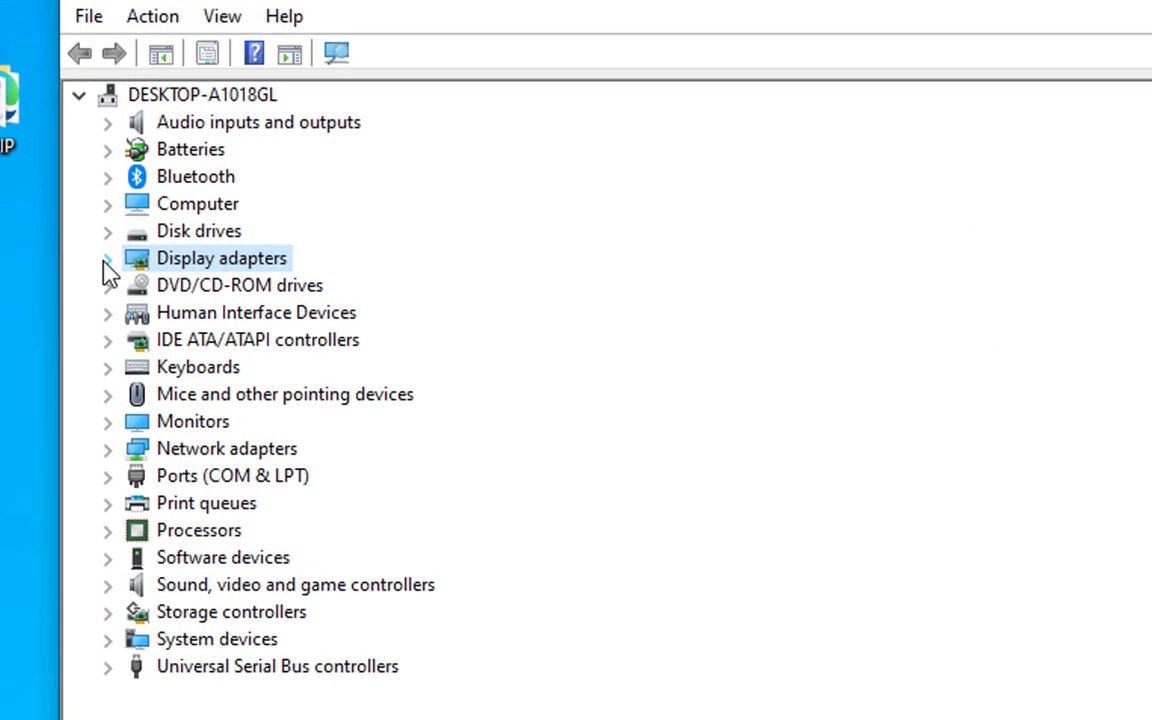
left_click(107, 257)
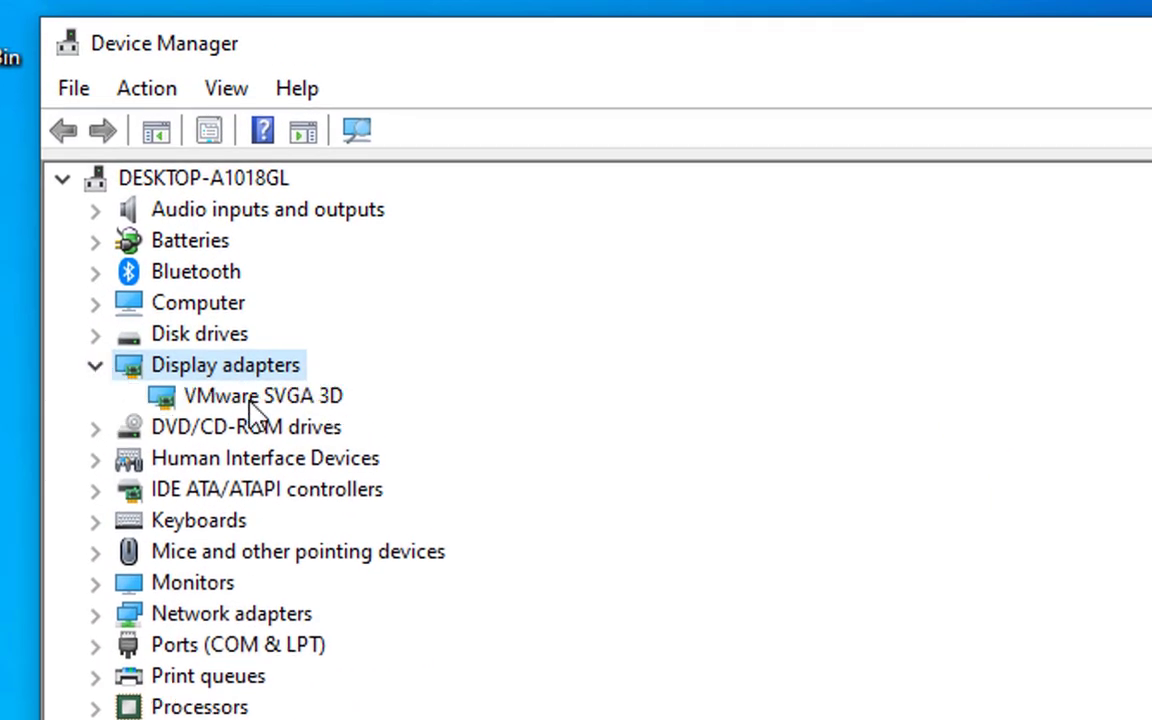
right_click(262, 395)
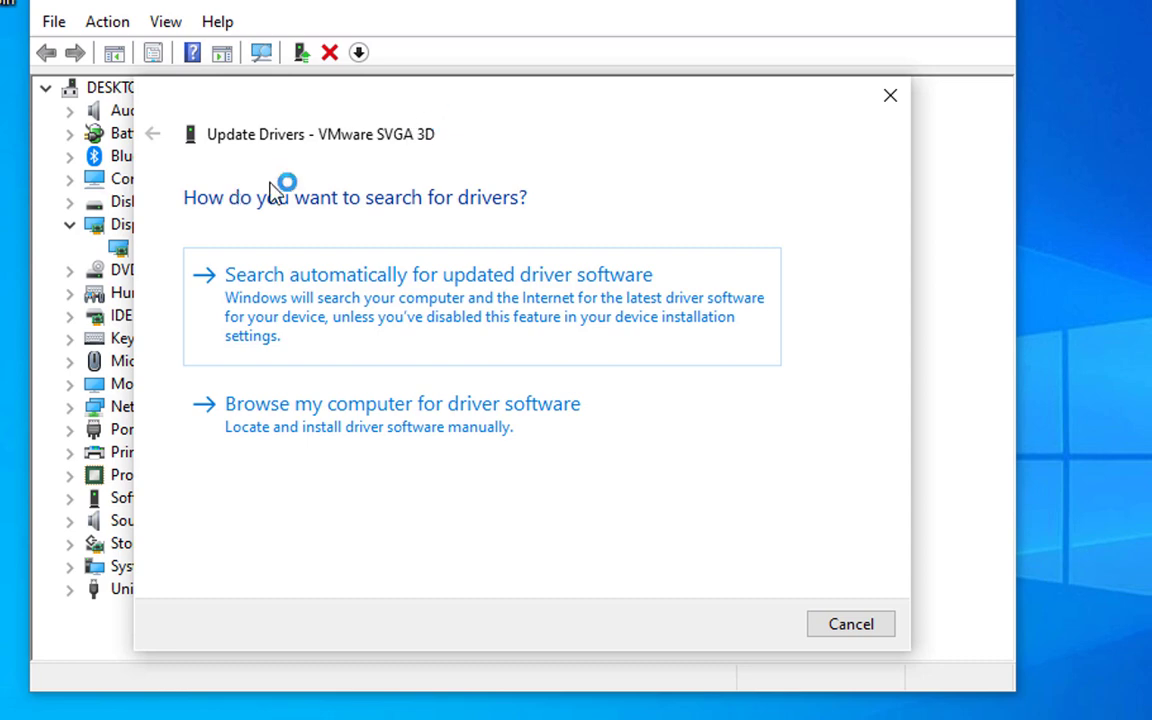
mouse_move(565, 202)
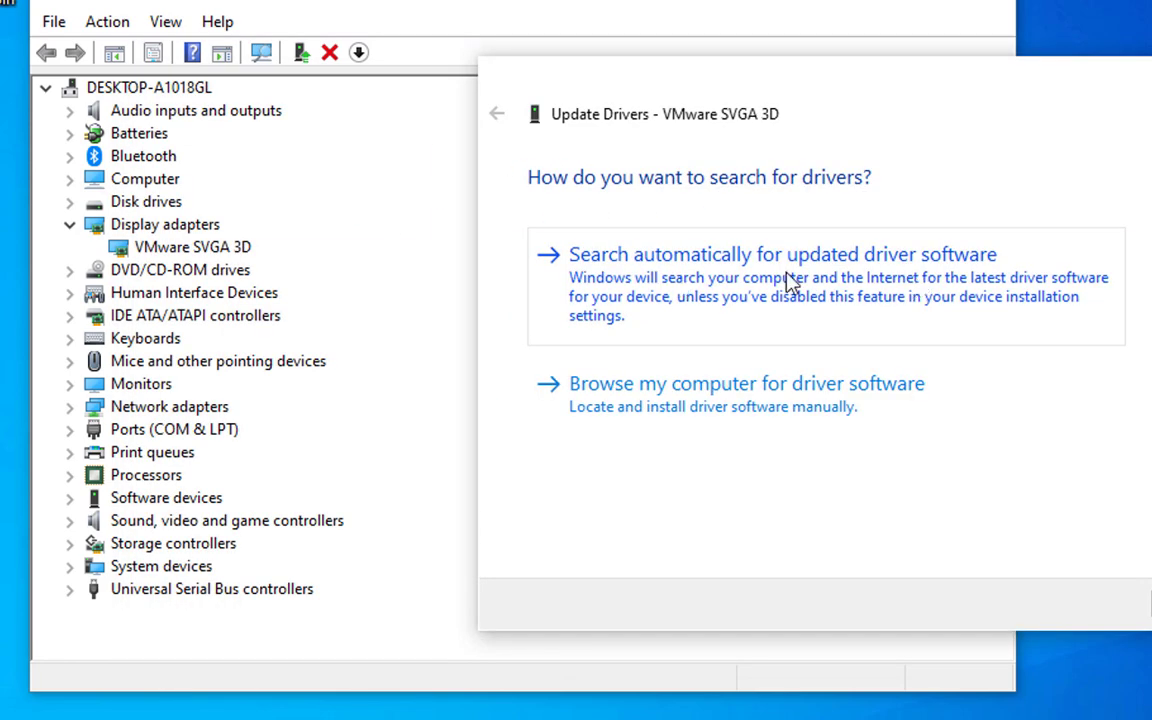
mouse_move(870, 283)
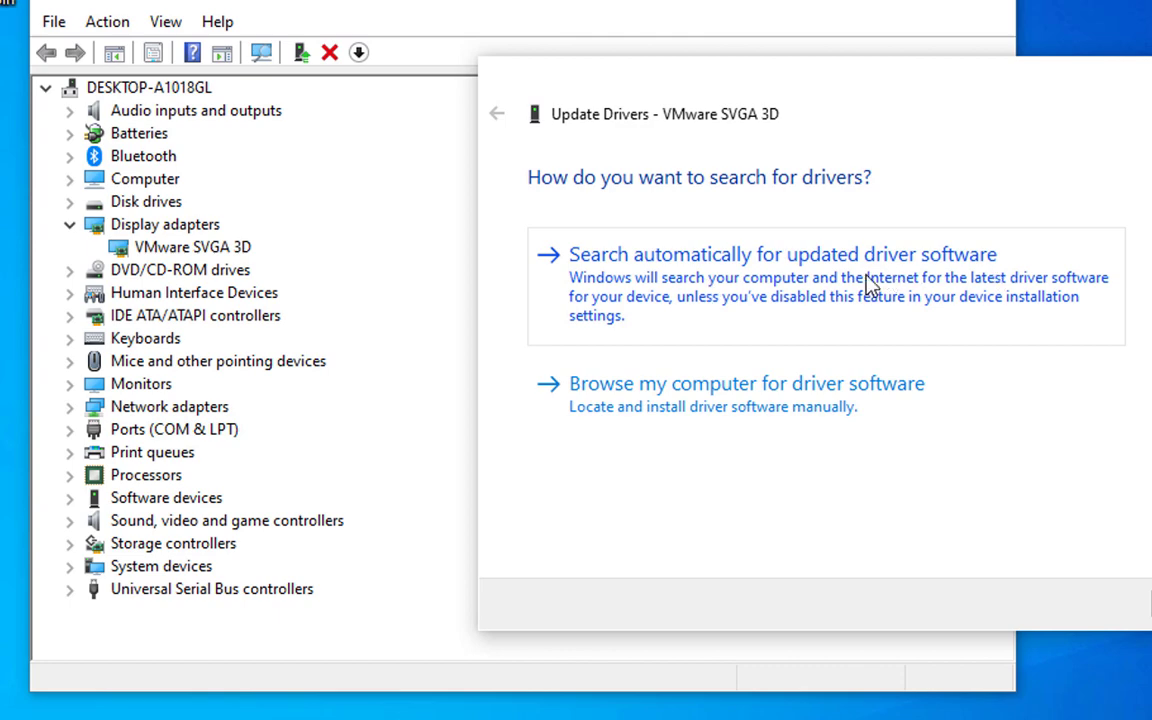
Step: Search automatically for an updated VMware SVGA 3D driver, then close the wizard
left_click(782, 254)
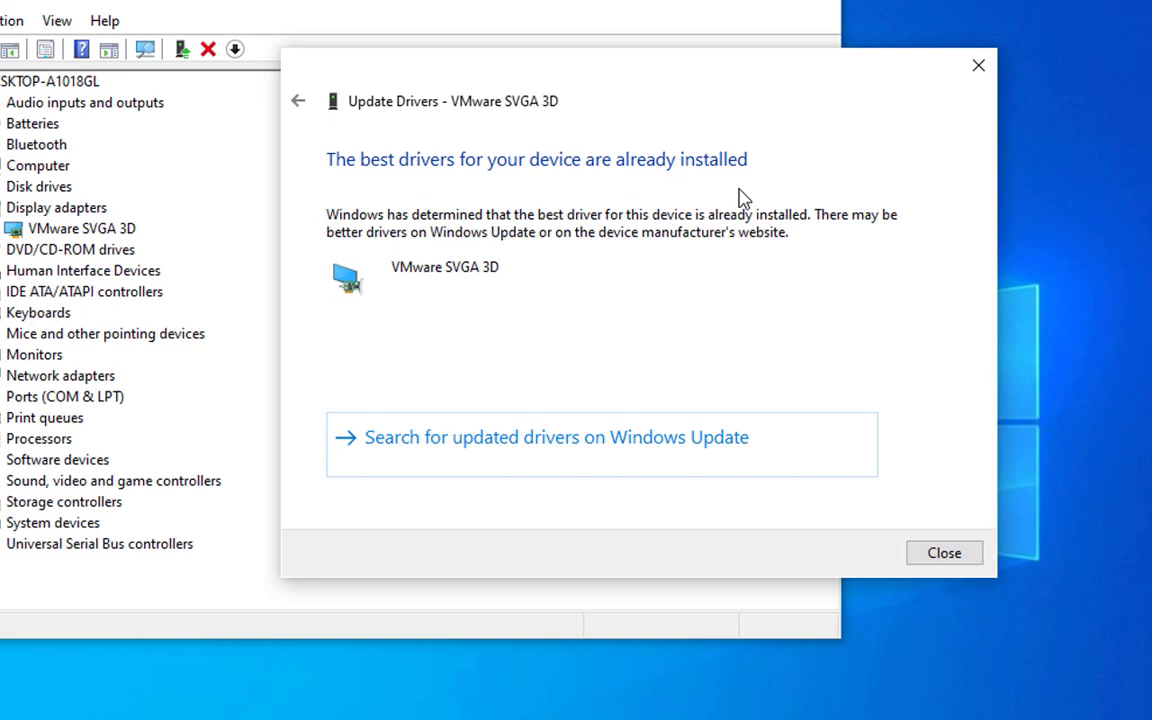
left_click(943, 552)
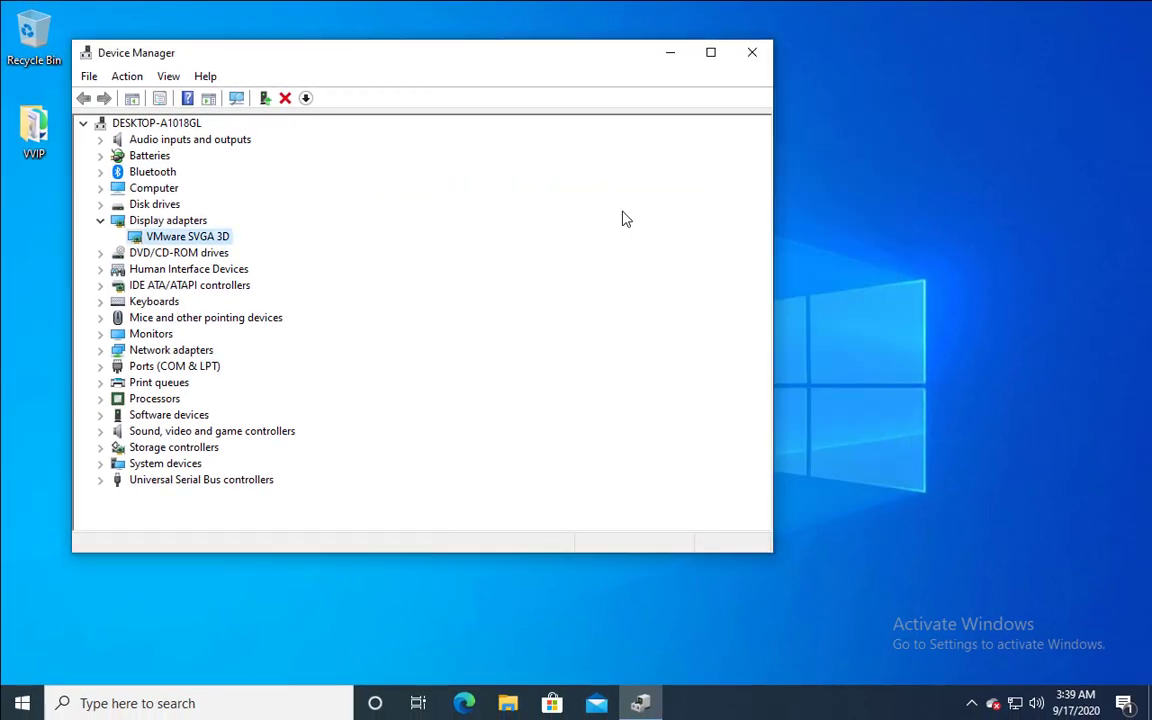
Step: Open Performance Options on the Advanced tab, showing the 1728 MB paging file
right_click(15, 703)
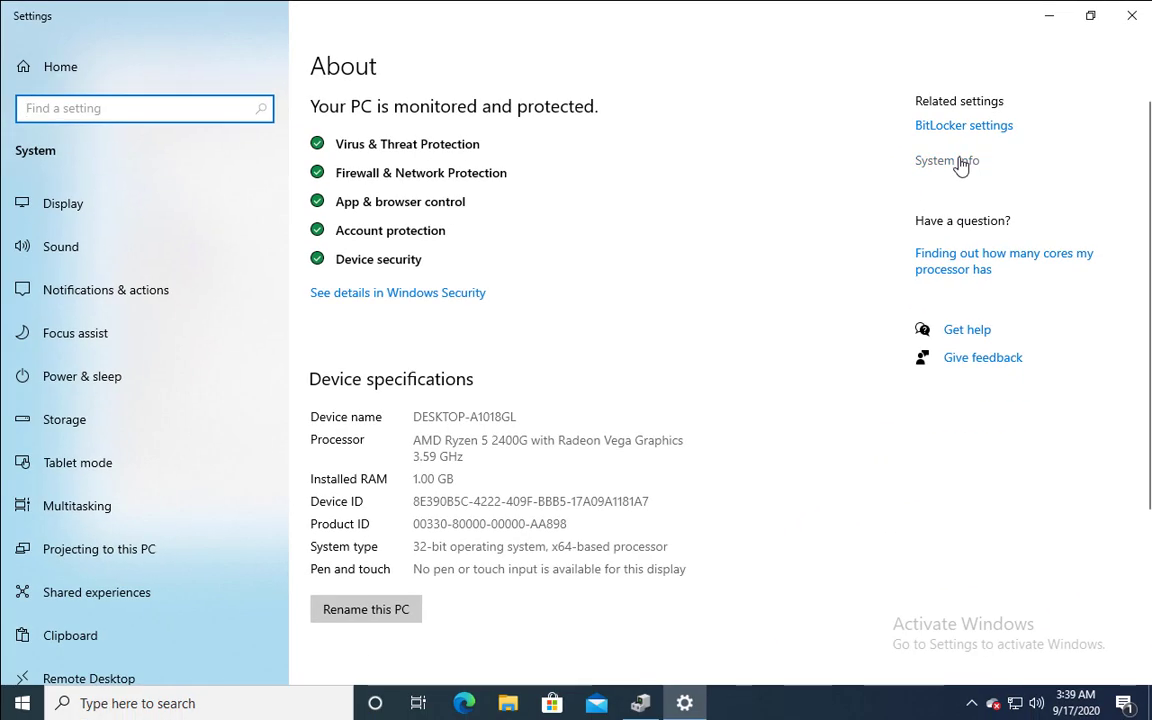
left_click(946, 160)
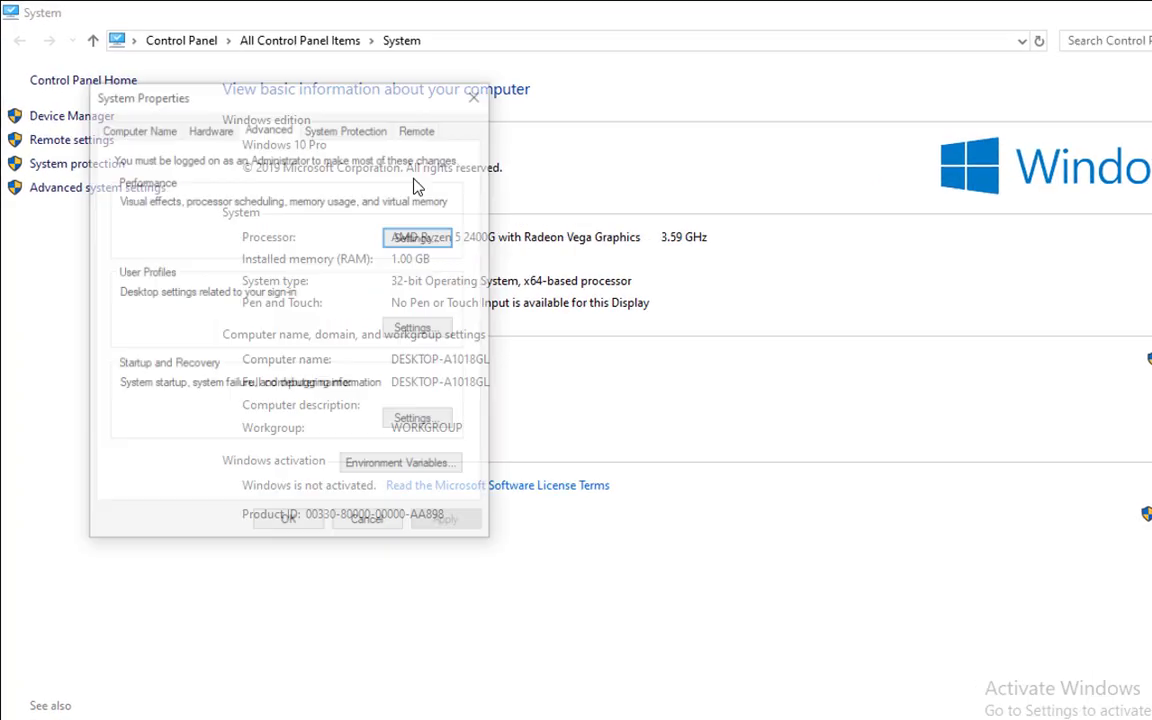
left_click(413, 328)
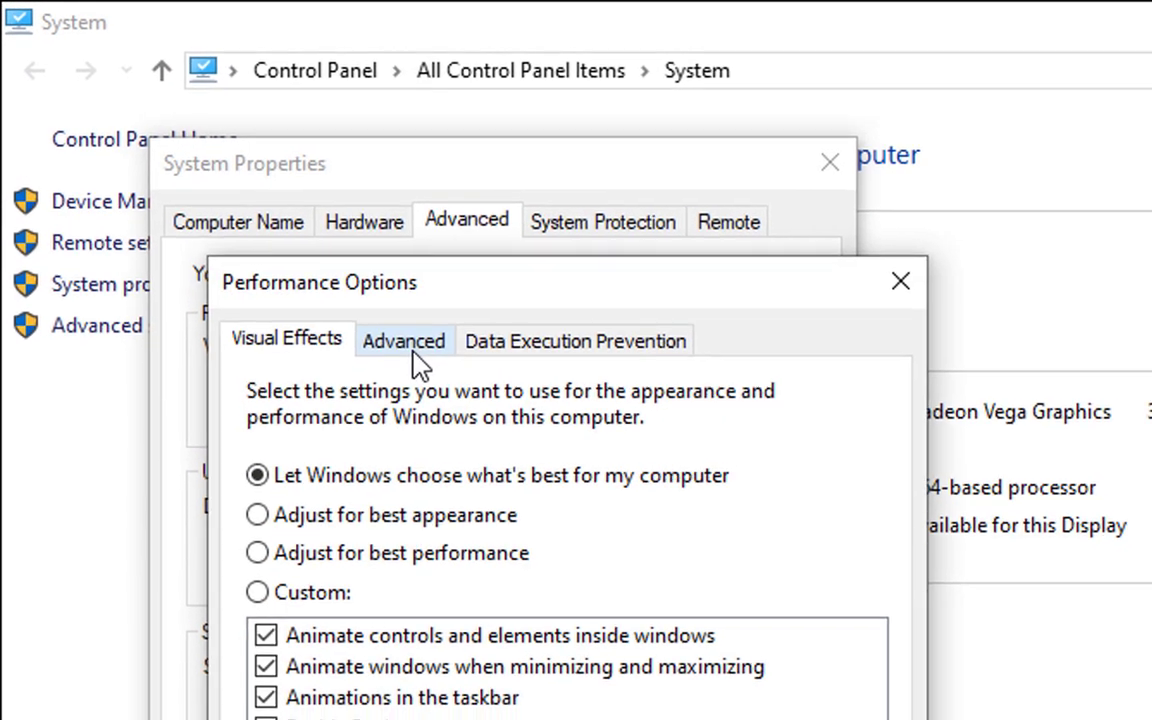
left_click(404, 340)
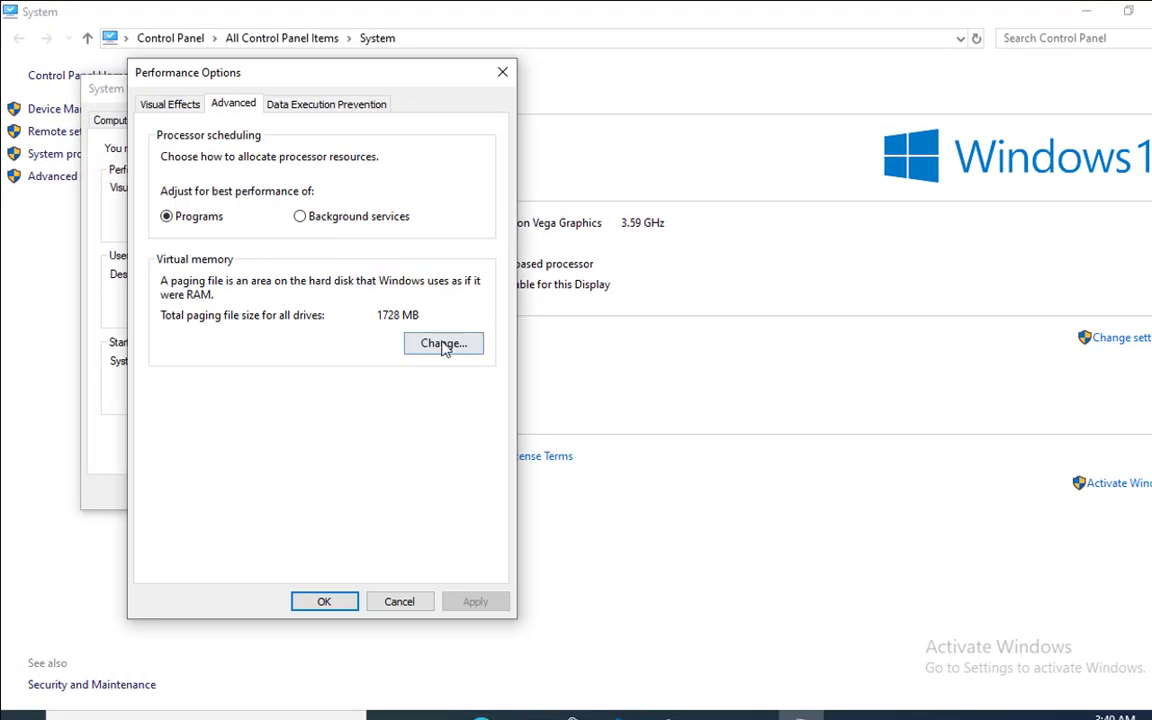
Step: In Virtual Memory, disable automatic paging file management and select No paging file for C:
left_click(443, 343)
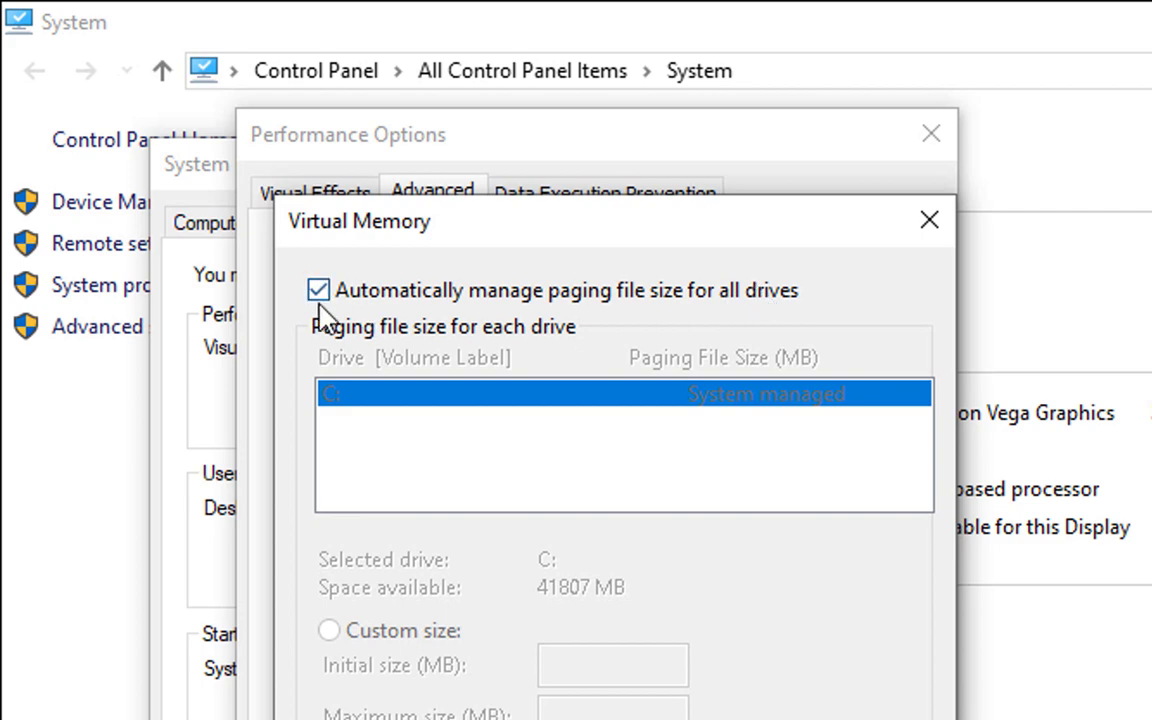
left_click(318, 290)
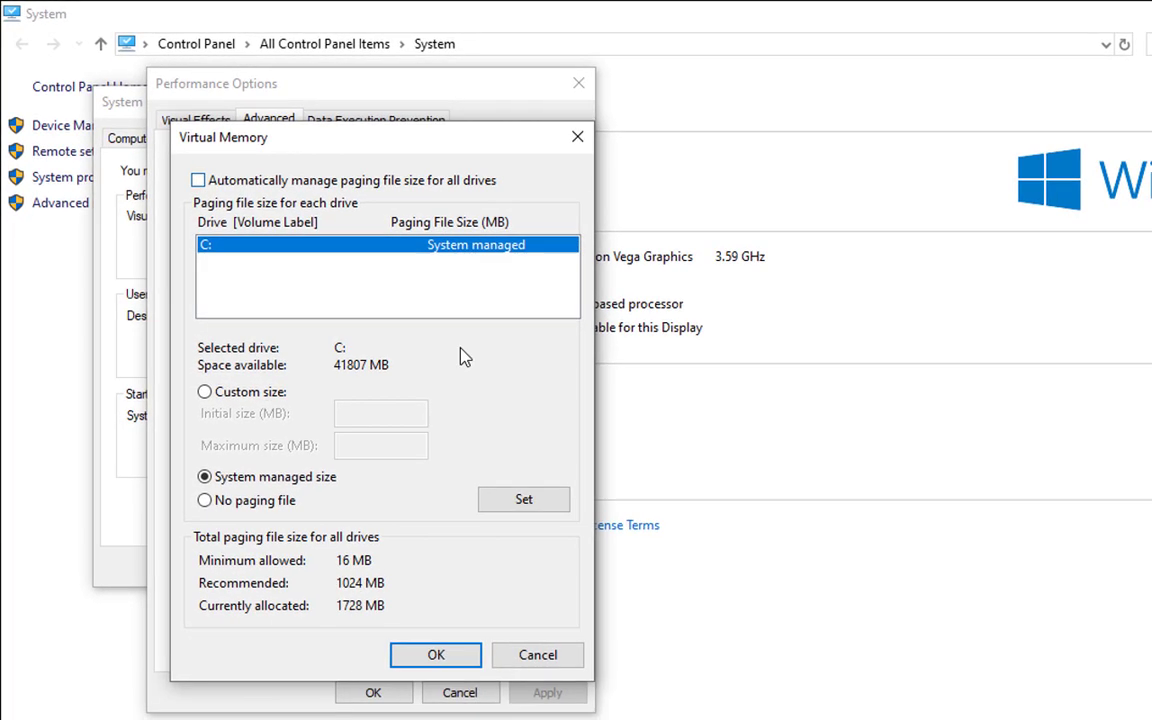
mouse_move(233, 508)
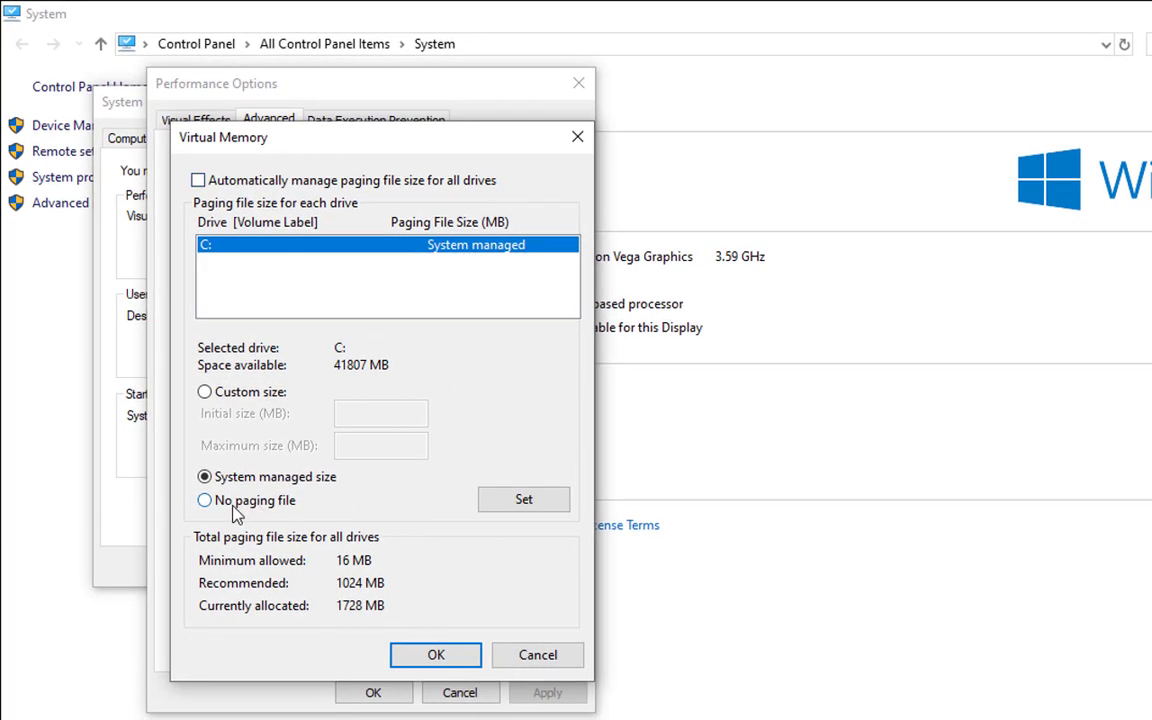
left_click(205, 500)
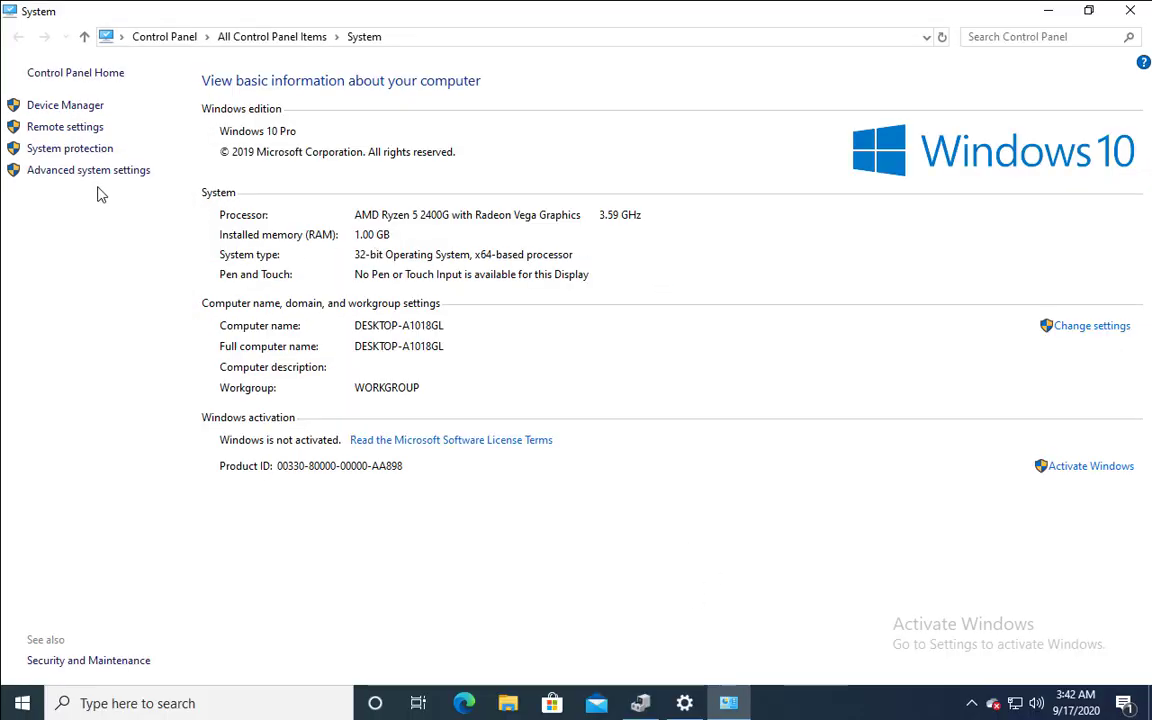
mouse_move(88, 169)
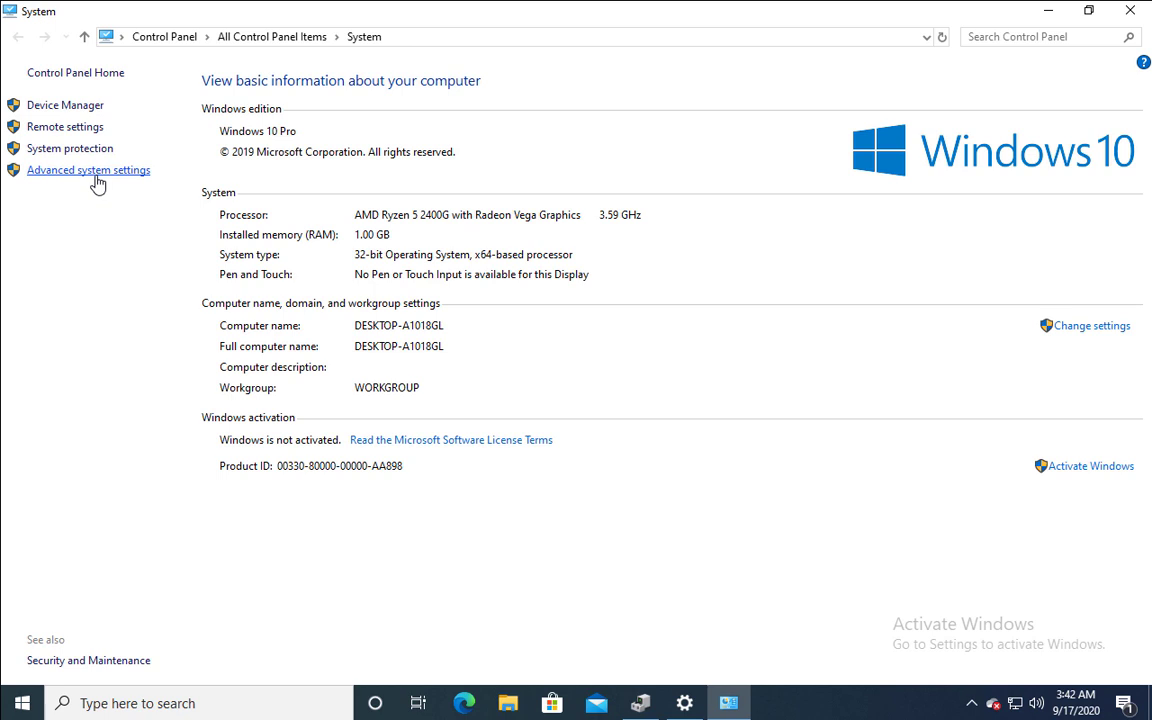
mouse_move(513, 148)
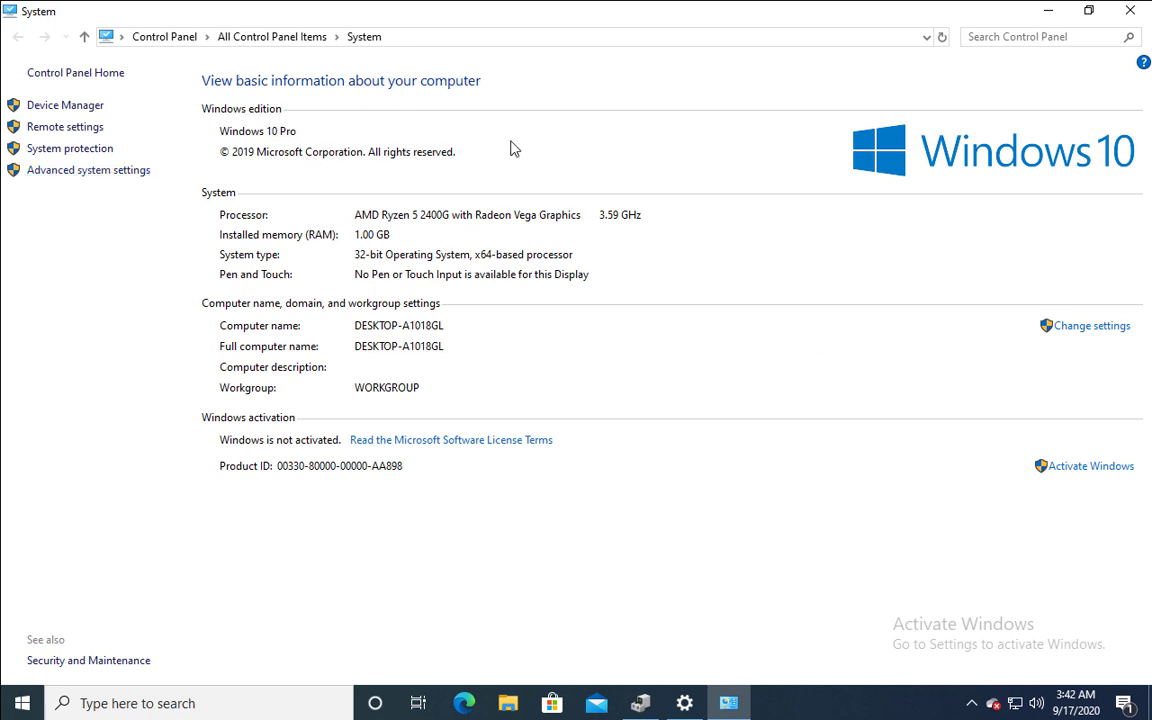
mouse_move(555, 86)
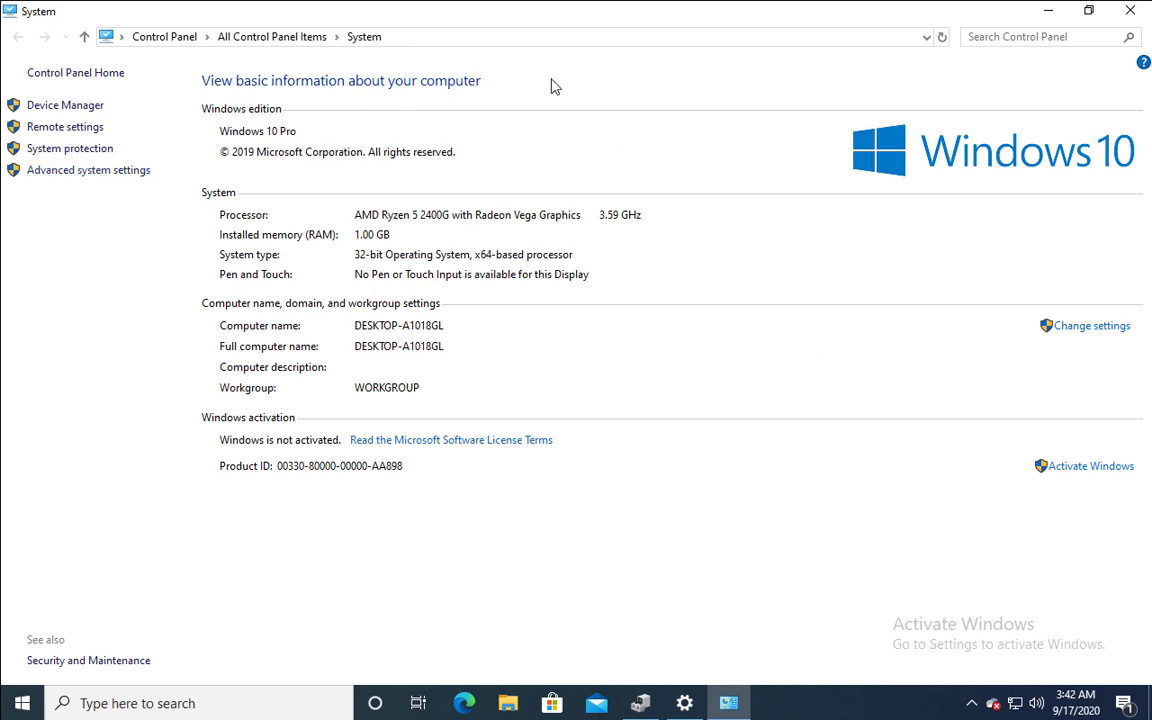
mouse_move(685, 70)
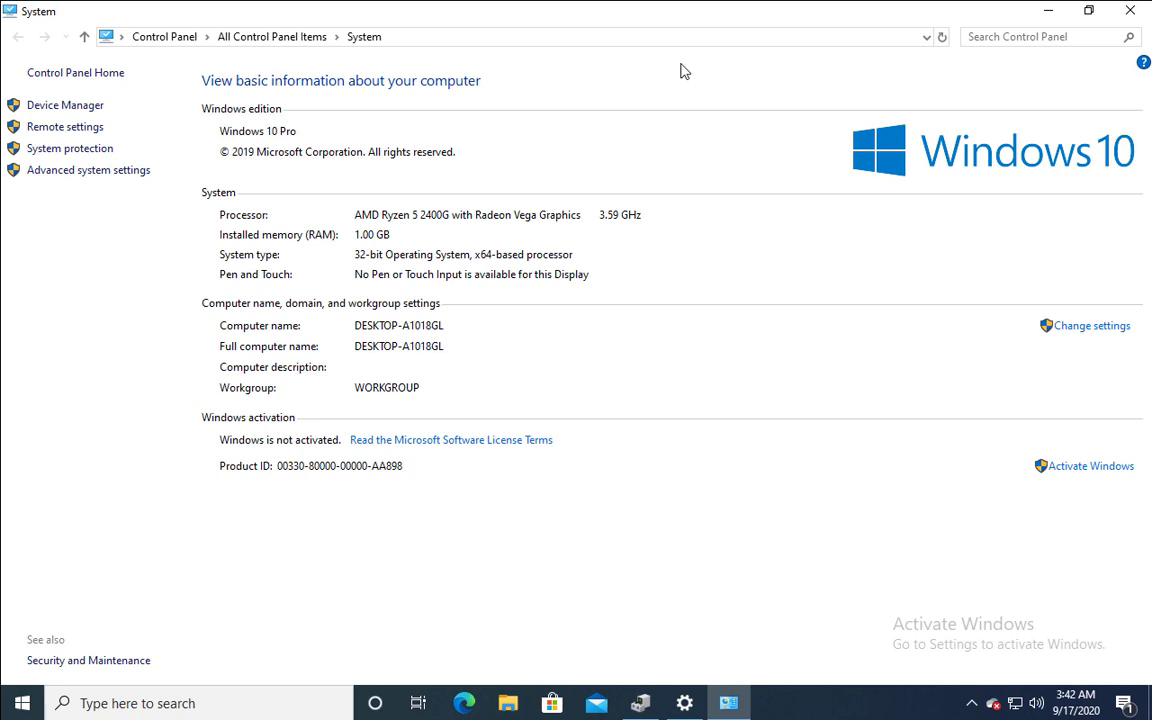